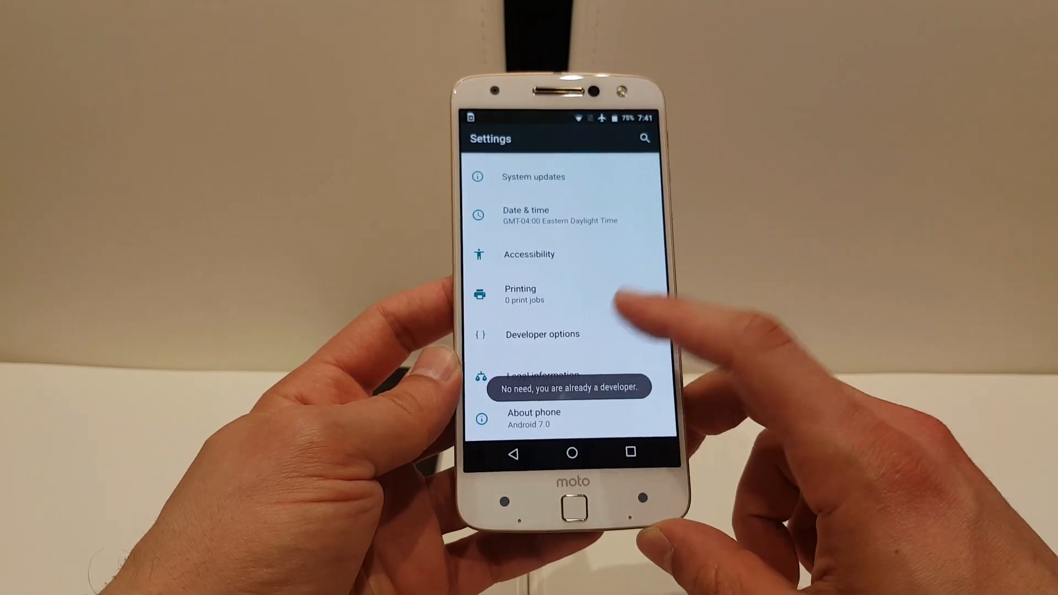
Step: Confirm via Build number that developer mode is already enabled before launching Custom Navigation Bar
left_click(542, 334)
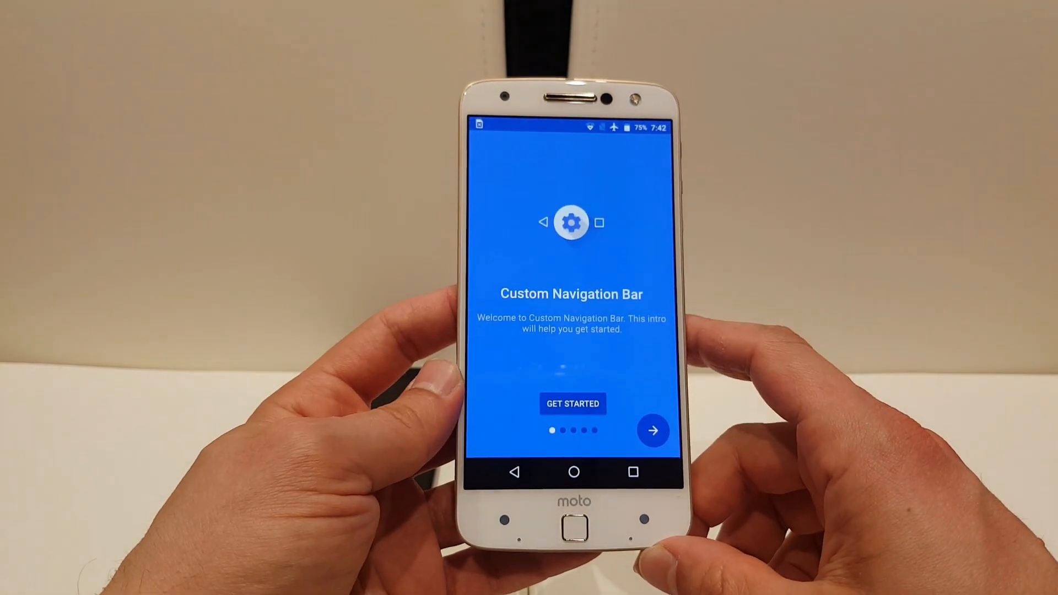
Step: Start the setup intro with Get Started and reach the WRITE_SECURE_SETTINGS pm grant page
left_click(653, 430)
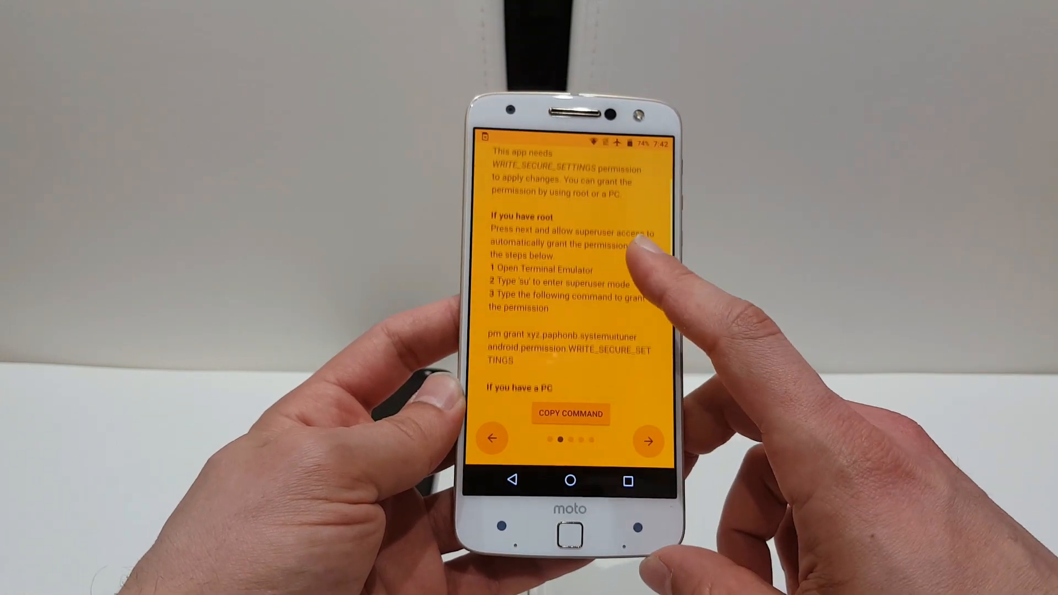
scroll("down", 3)
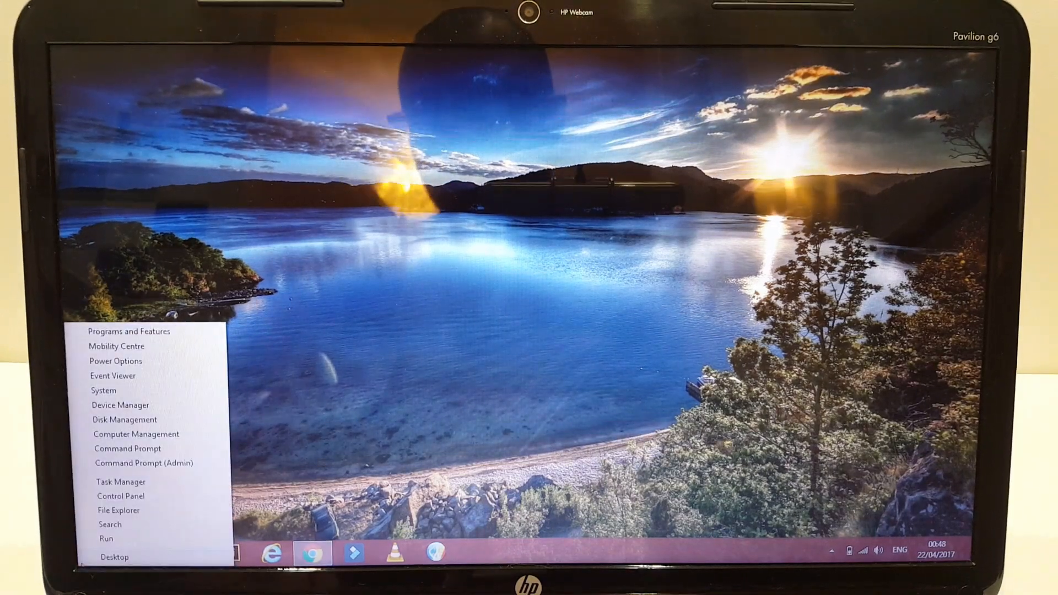
Step: Launch Command Prompt from the Win+X Run dialog, ready for the ADB commands
left_click(106, 538)
type("cmd")
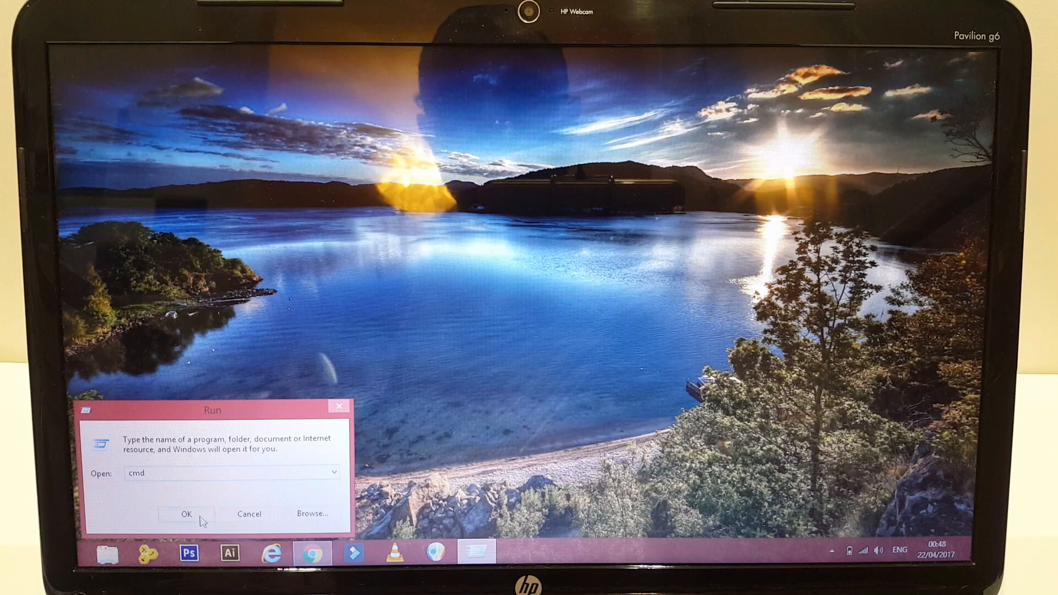
left_click(186, 514)
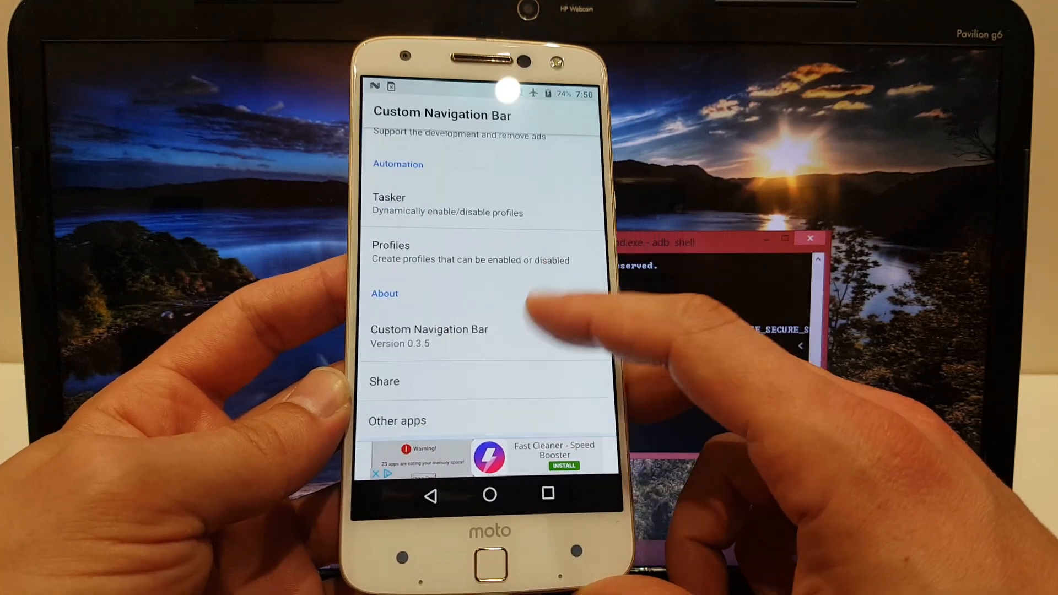
Step: Scroll through the Custom Navigation Bar Play Store listing before returning Home
scroll("down", 3)
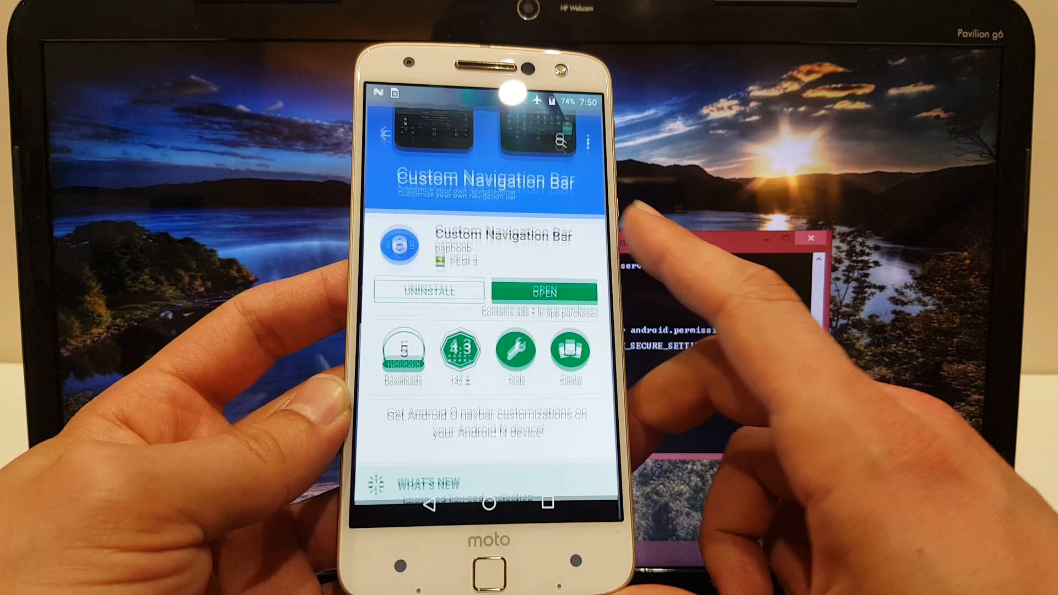
scroll("down", 3)
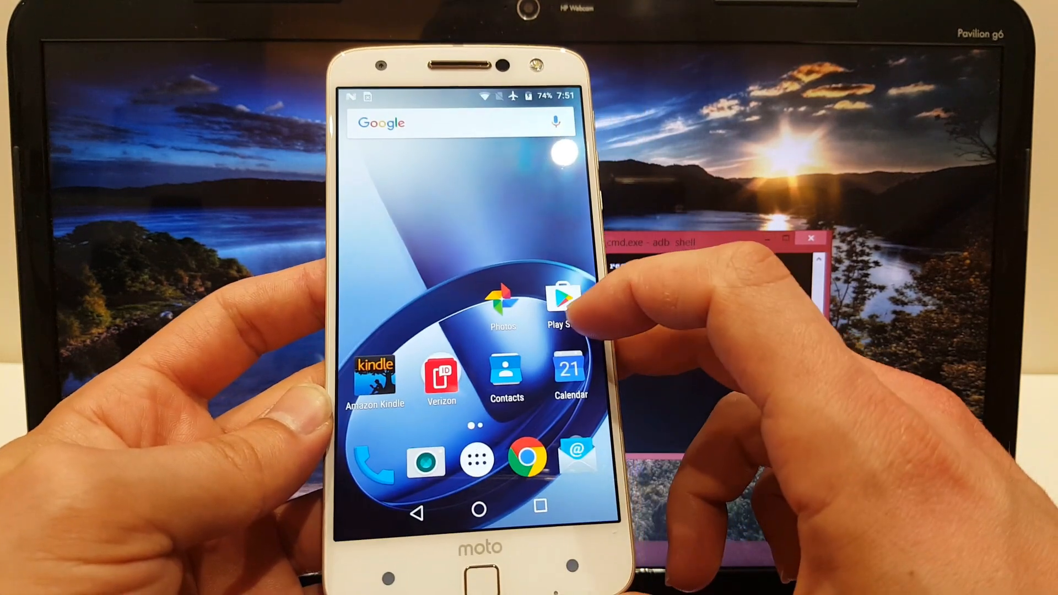
Step: Update Custom Navigation Bar from Play Store's My apps & games list
left_click(561, 299)
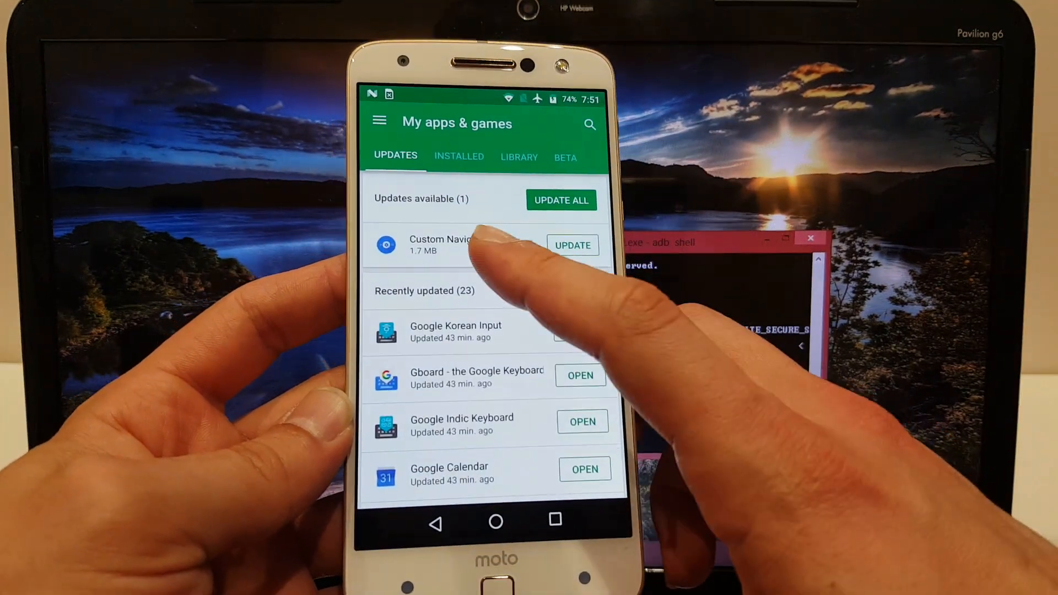
left_click(573, 245)
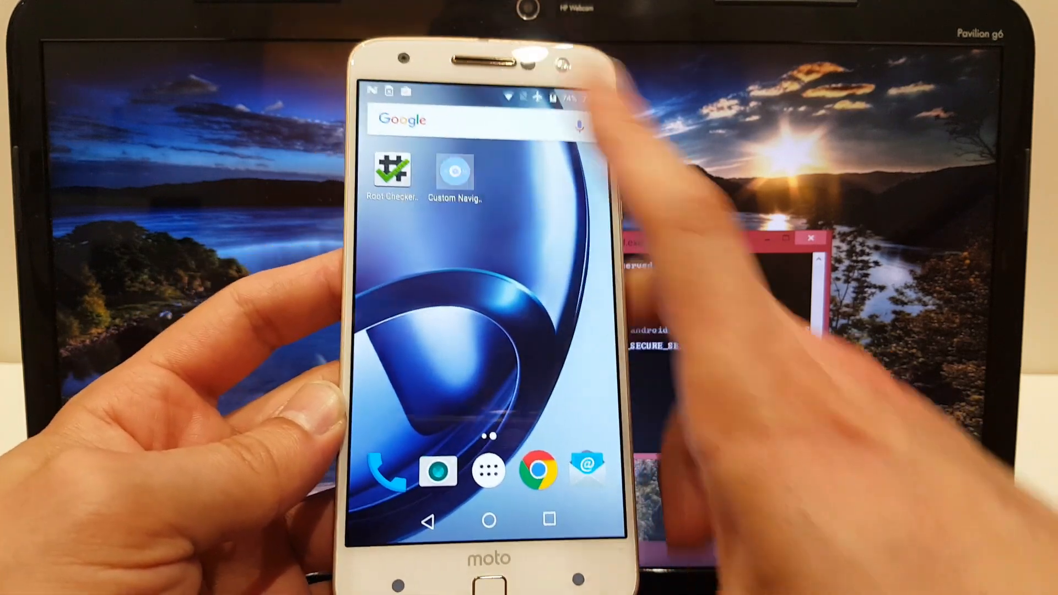
Step: Enable Inverted in Custom Navigation Bar so back and recents buttons are swapped
left_click(455, 173)
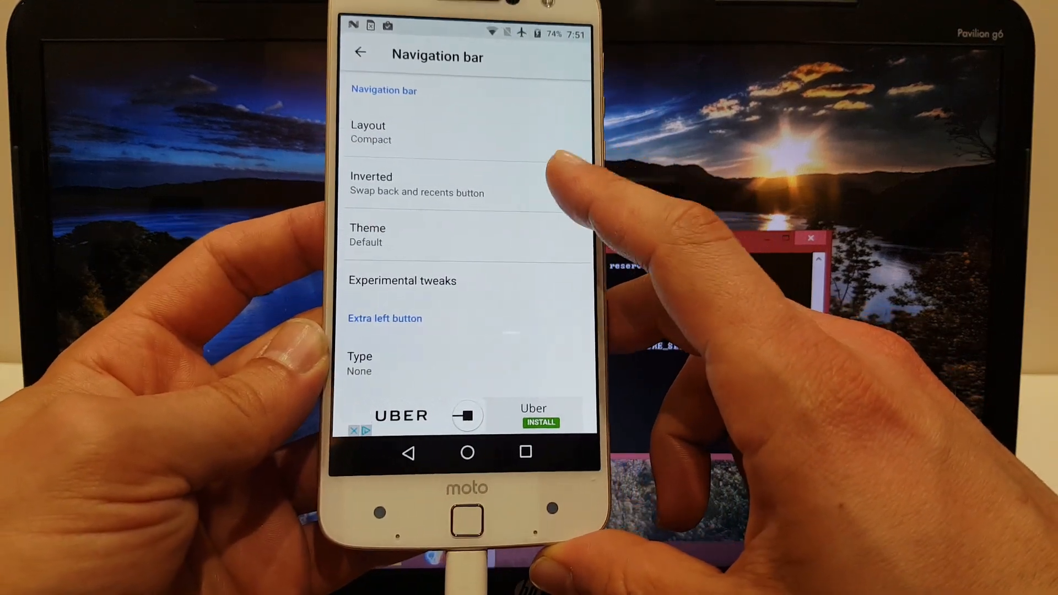
left_click(552, 176)
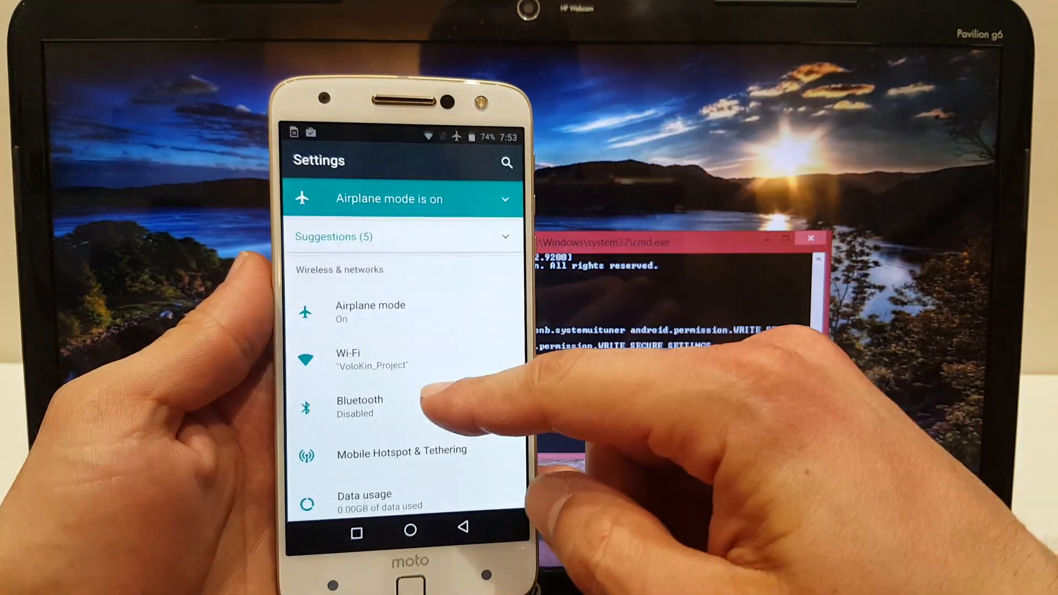
Step: Scroll the Settings list after System UI Tuner is added via the quick-settings gear
scroll("down", 3)
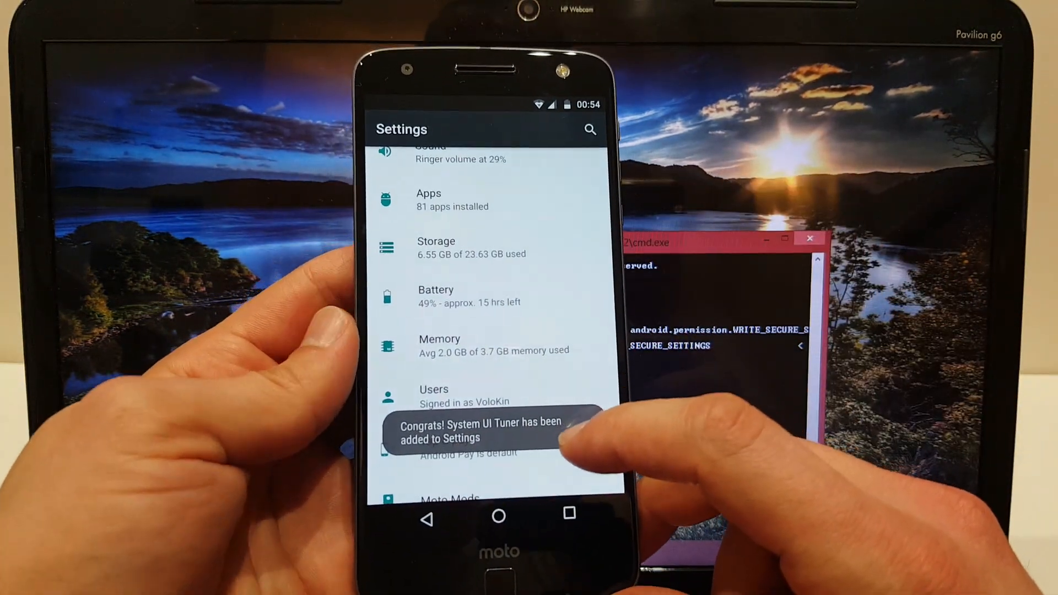
scroll("down", 3)
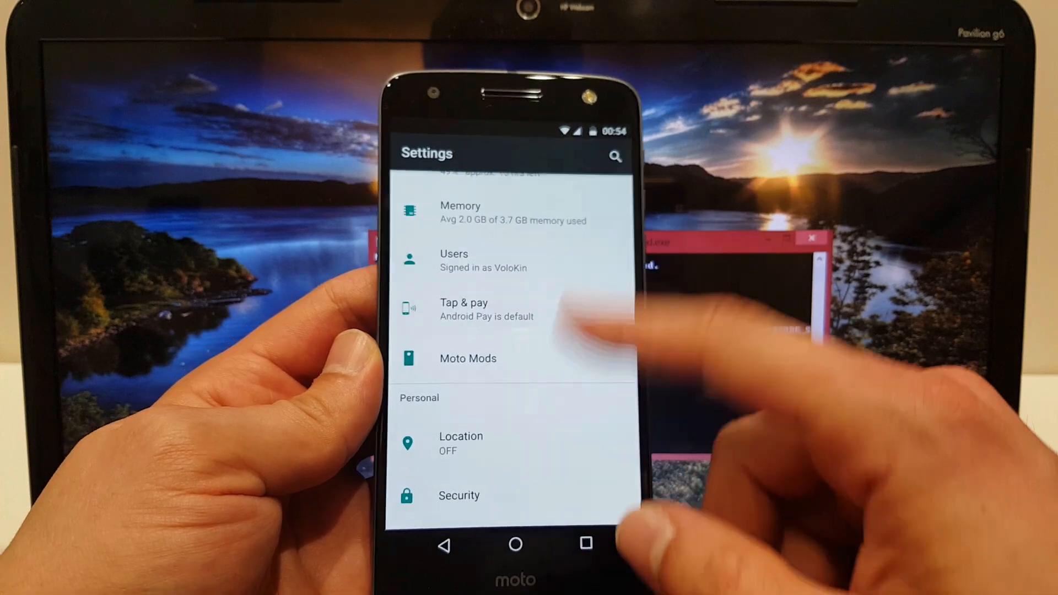